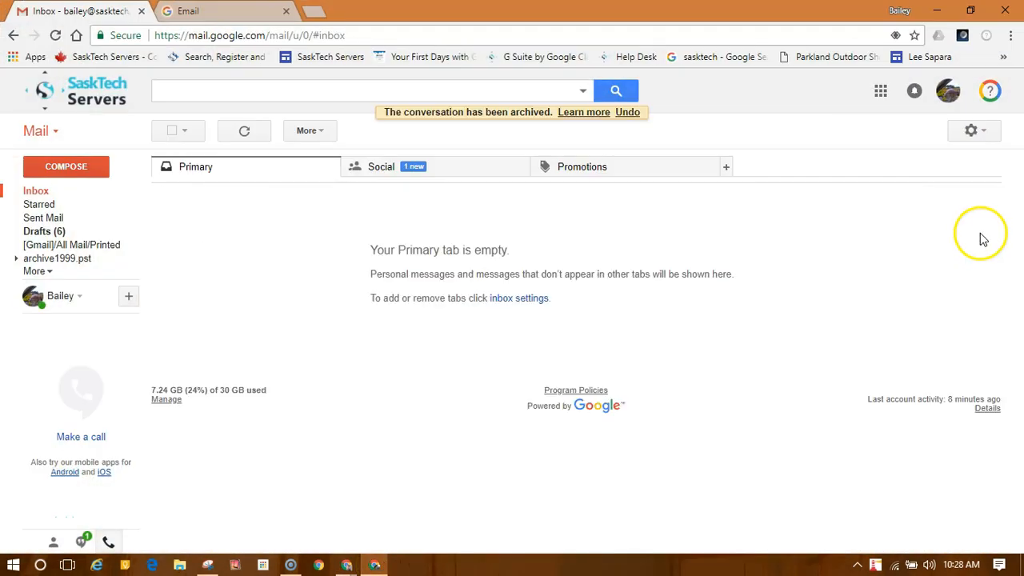
Open Gmail's full General settings and scroll down to Desktop Notifications
left_click(968, 130)
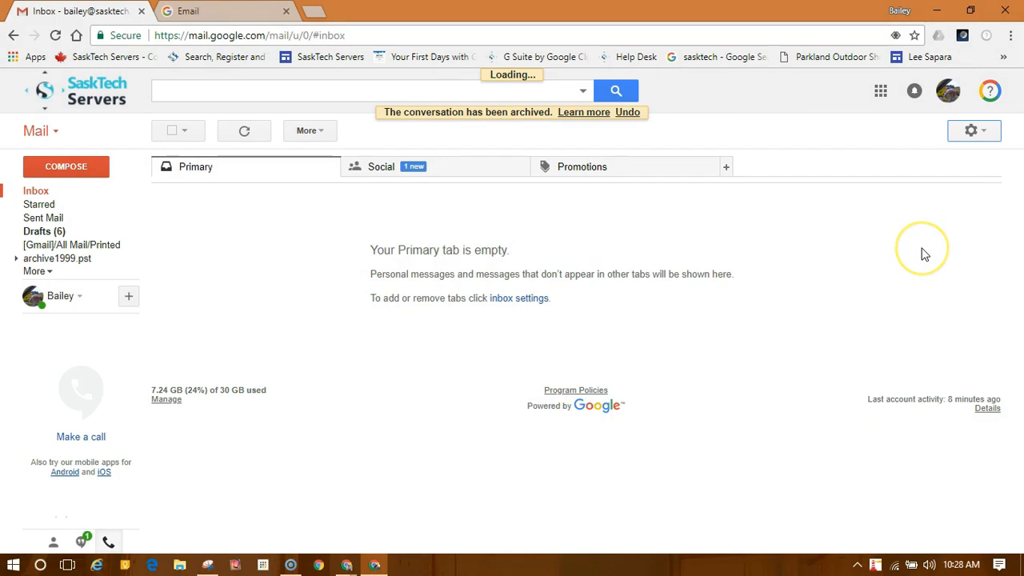
left_click(969, 130)
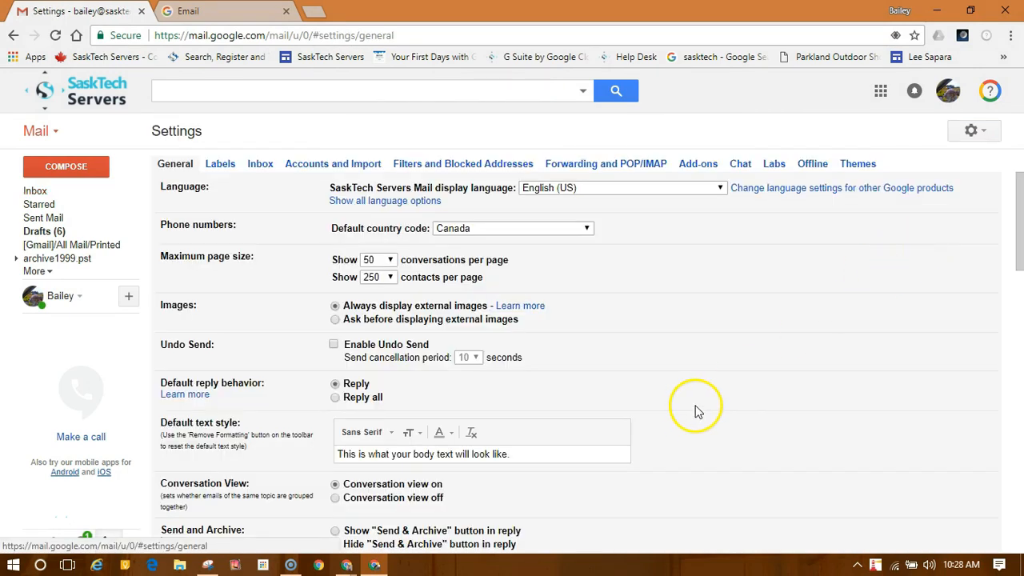
scroll("down", 3)
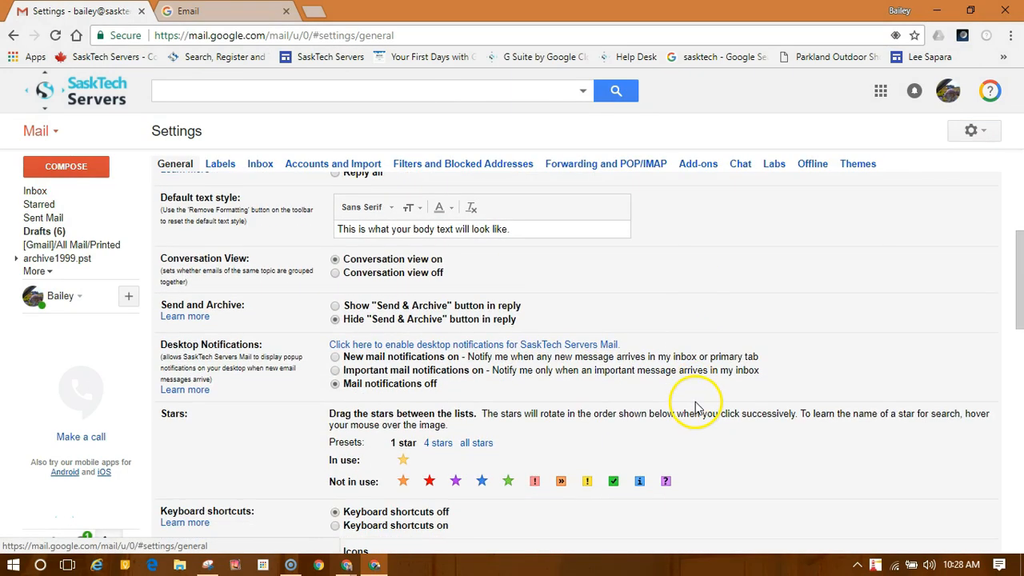
mouse_move(520, 392)
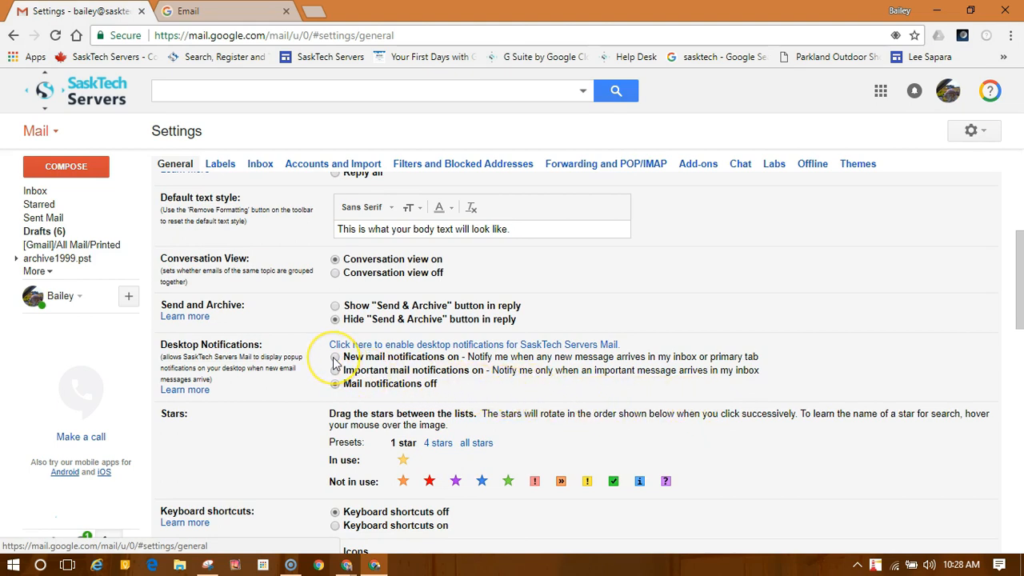
Choose 'New mail notifications on' and request permission to enable desktop notifications
left_click(336, 357)
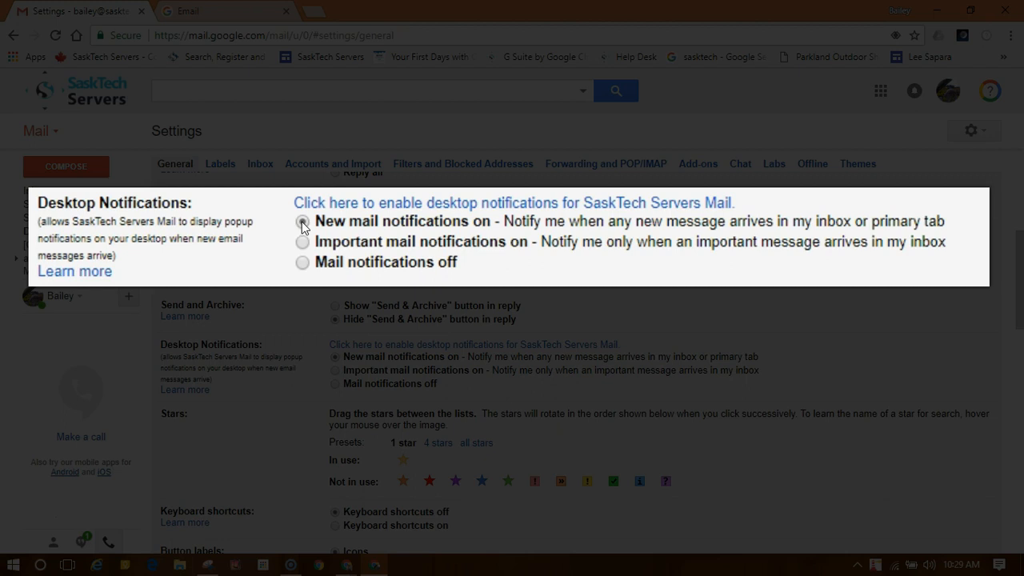
left_click(303, 221)
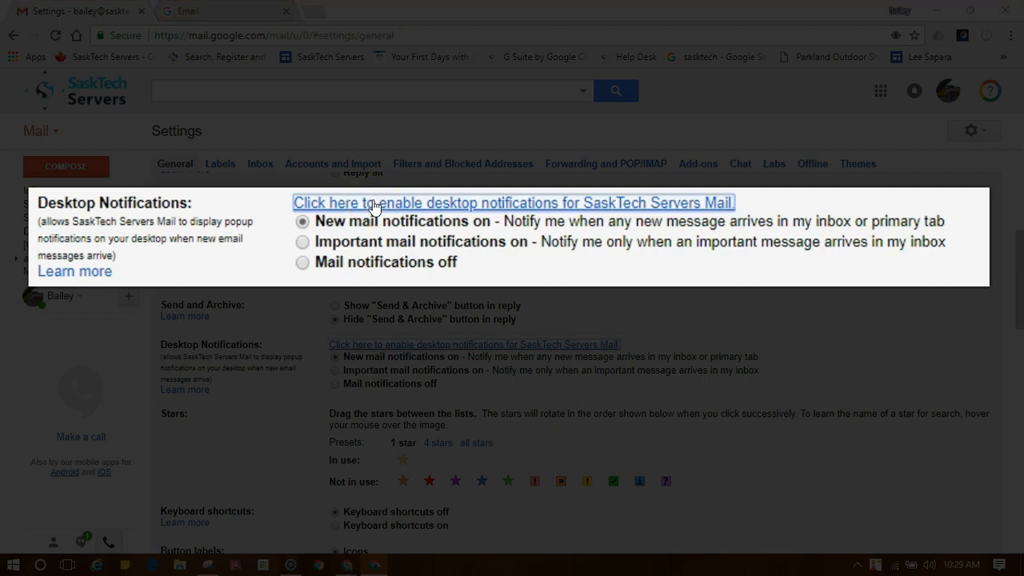
left_click(512, 202)
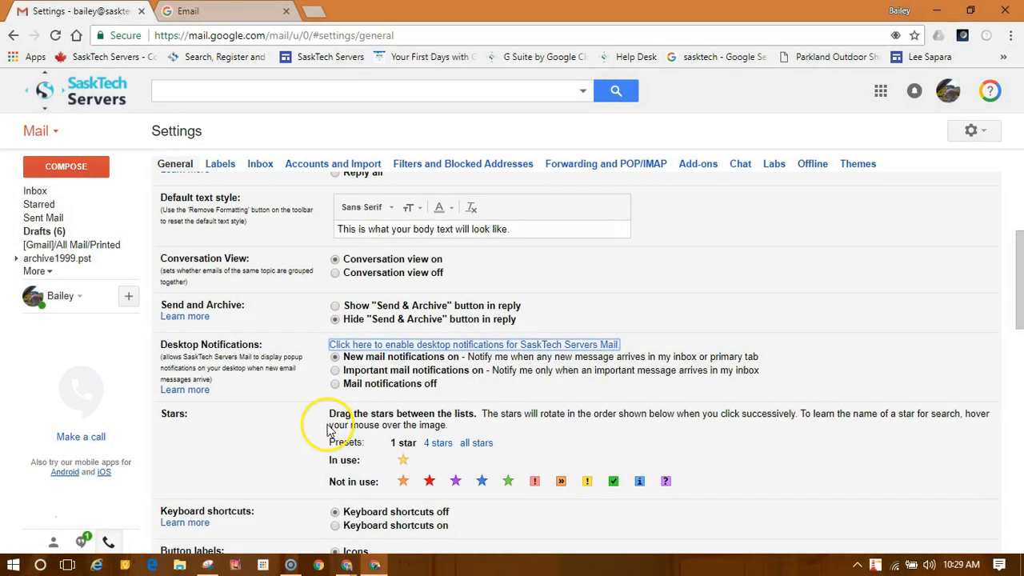
Save the General settings changes and return to the empty Primary inbox
scroll("down", 3)
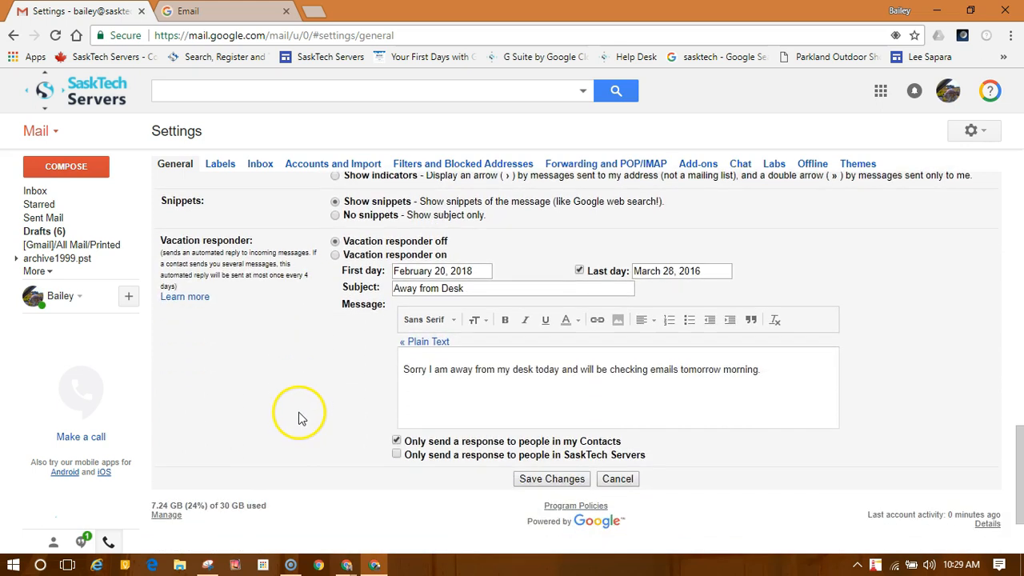
left_click(551, 479)
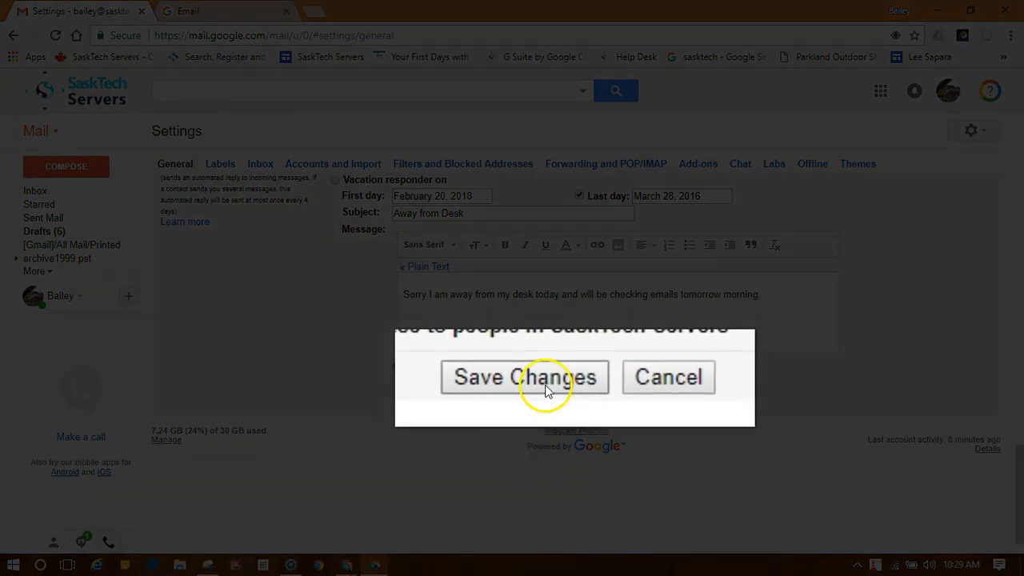
left_click(523, 377)
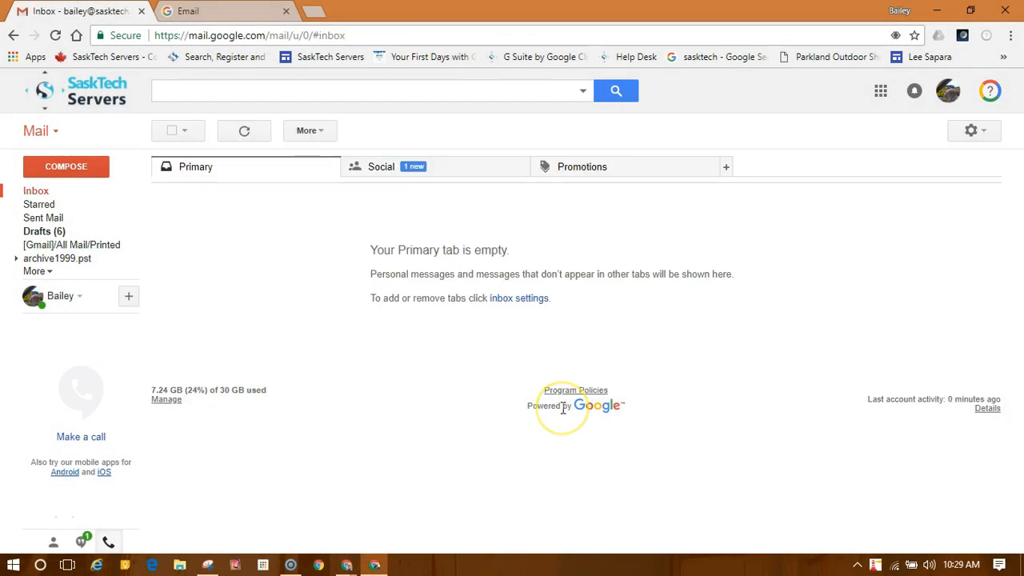